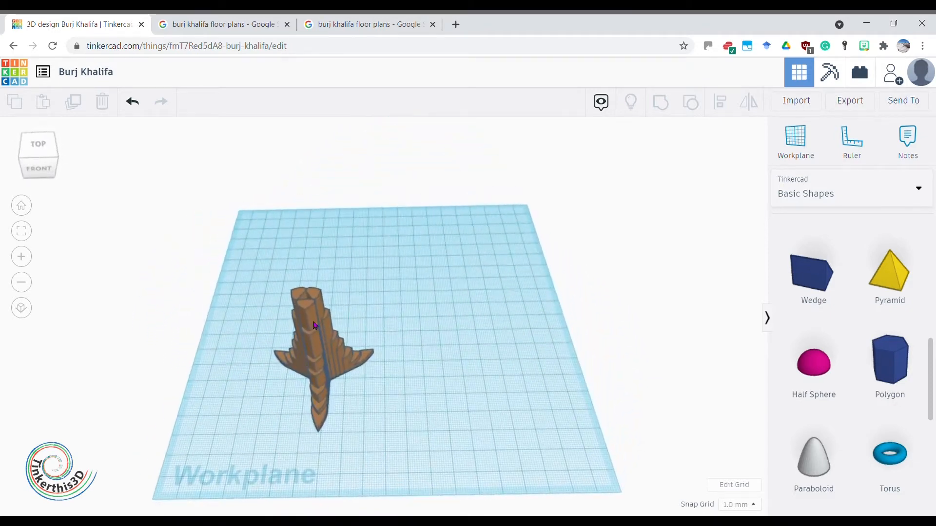
- Show the Wikipedia Burj Khalifa floor-plan diagram in Google Images for reference
{"action": "left_click", "coordinate": [369, 25]}
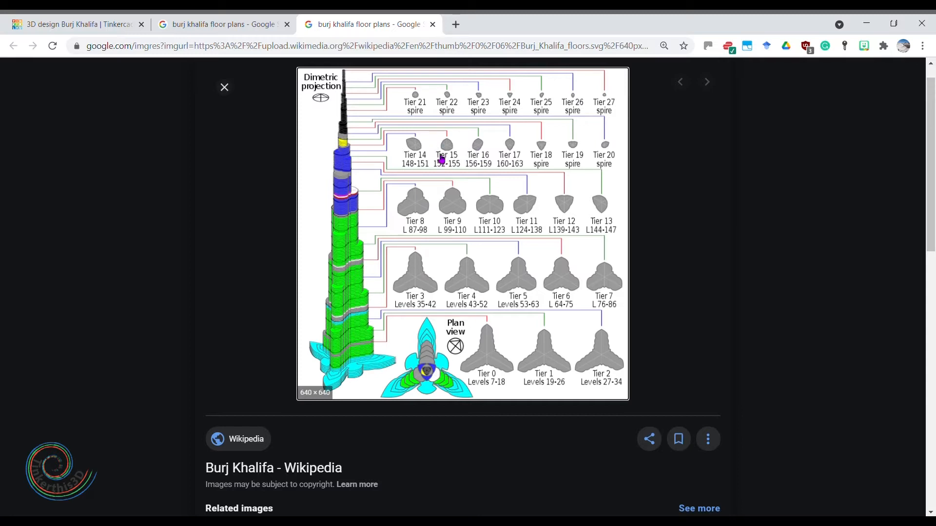
{"action": "mouse_move", "coordinate": [436, 368]}
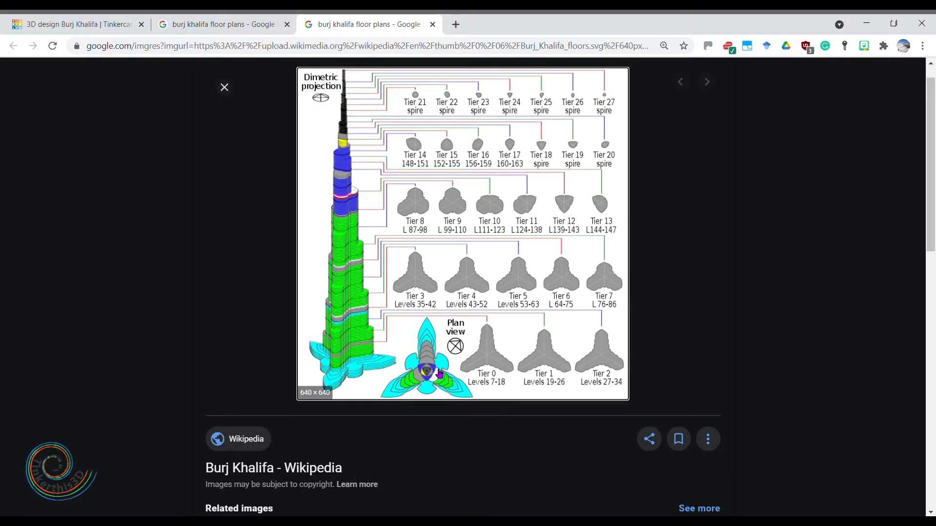
- Back in Tinkercad, place a 3-sided Polygon prism beside the brown tower and deselect it
{"action": "left_click", "coordinate": [78, 25]}
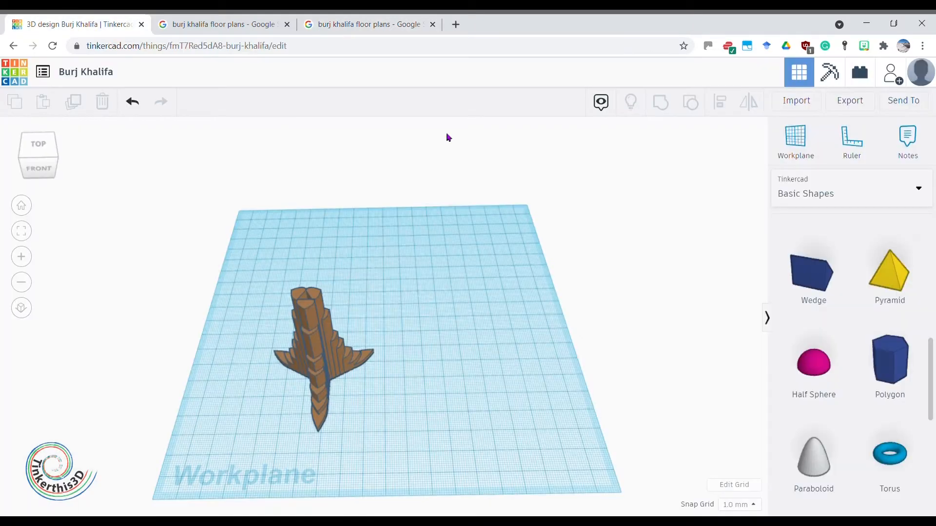
{"action": "scroll", "scroll_direction": "up", "scroll_amount": 3}
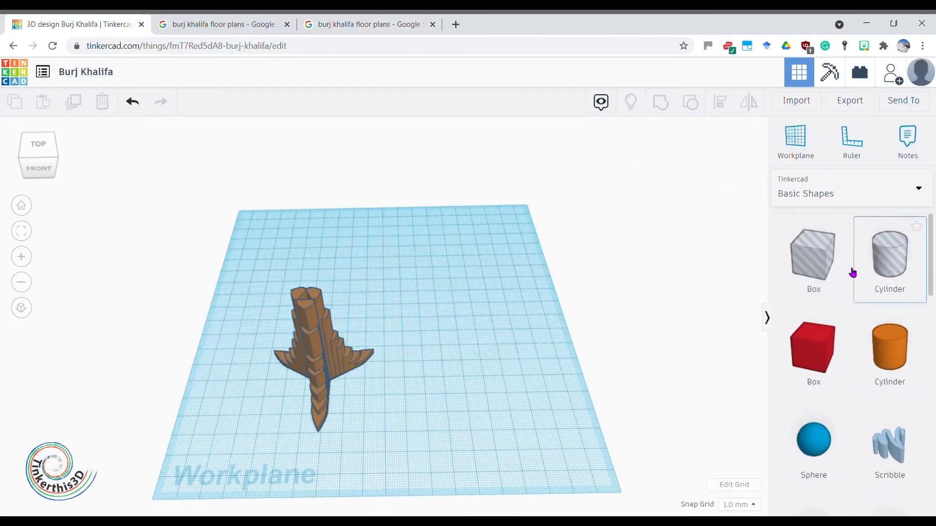
{"action": "scroll", "scroll_direction": "down", "scroll_amount": 3}
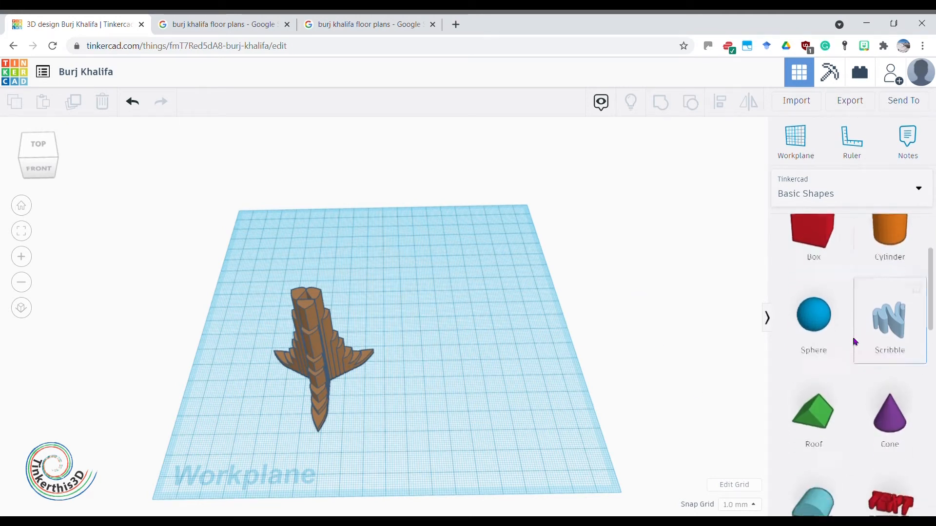
{"action": "scroll", "scroll_direction": "down", "scroll_amount": 3}
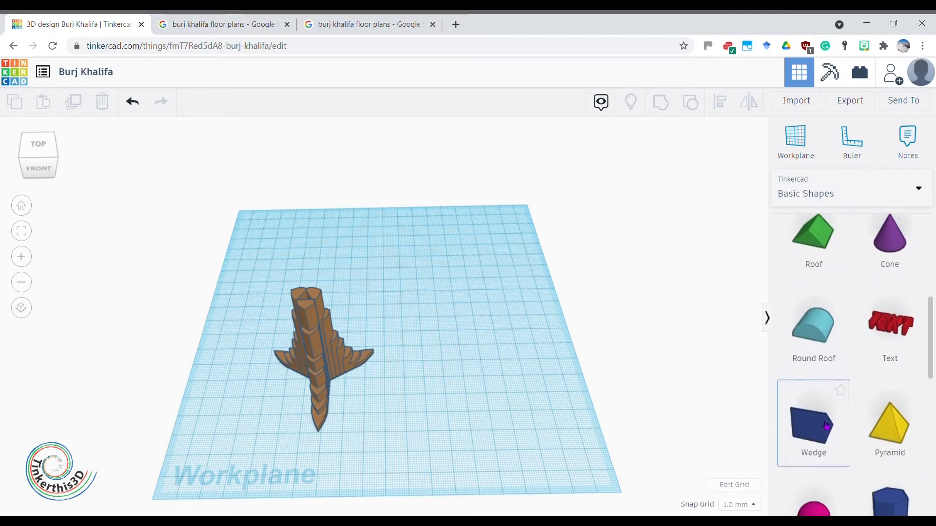
{"action": "scroll", "scroll_direction": "down", "scroll_amount": 3}
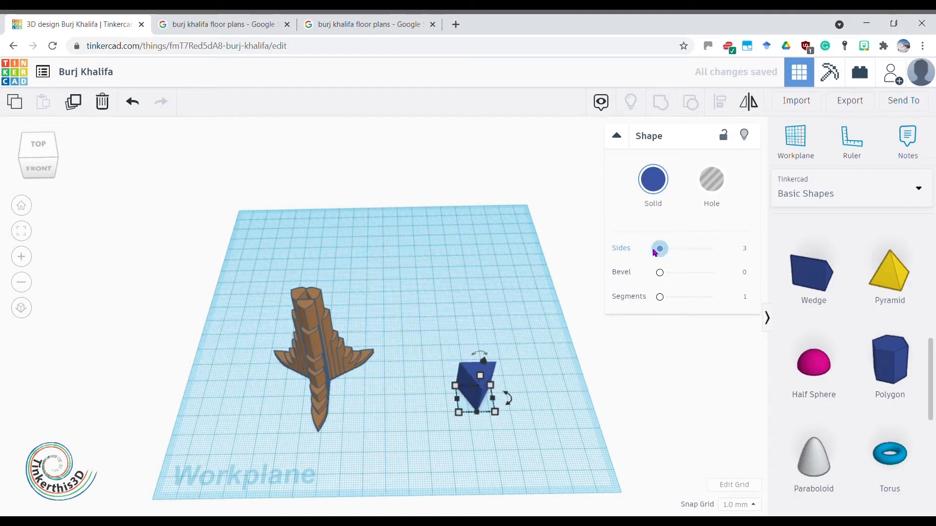
{"action": "left_click", "coordinate": [532, 435]}
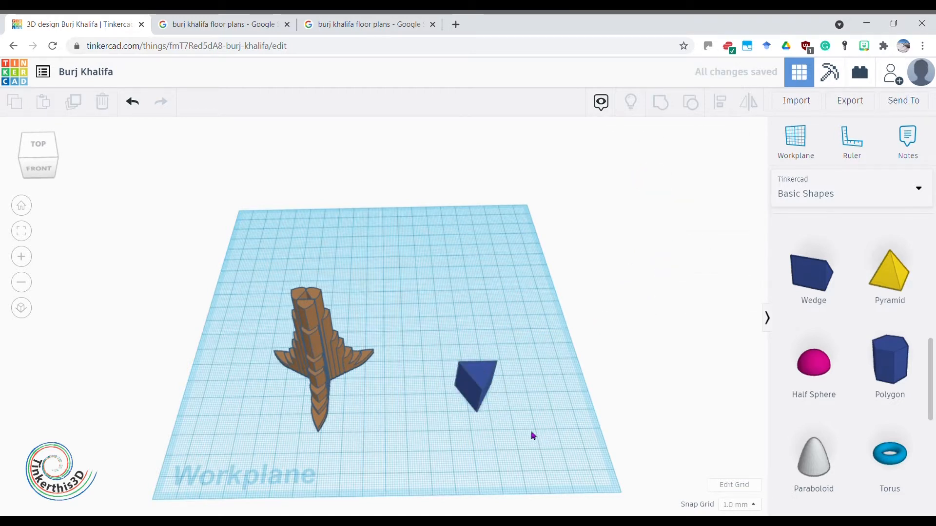
- Move the blue triangular prism to the tower centre and stretch it above the tiers
{"action": "left_click", "coordinate": [476, 385]}
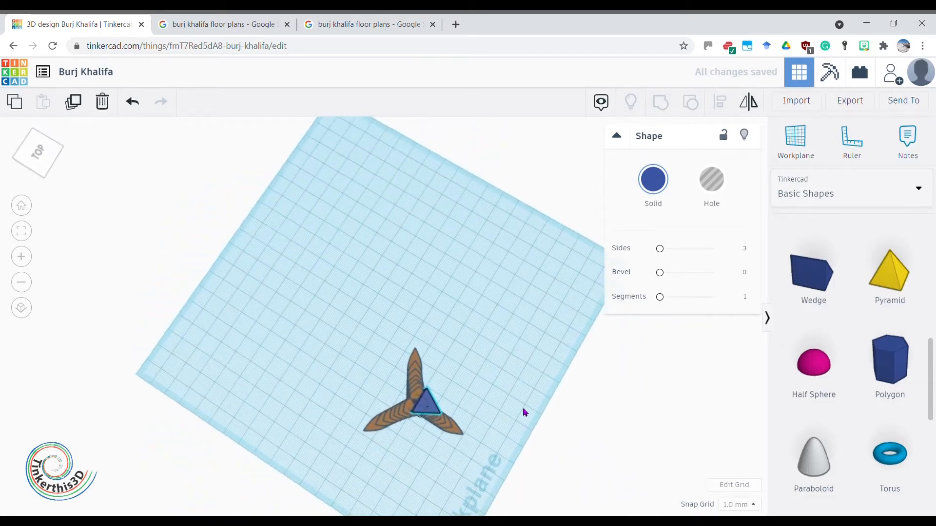
{"action": "left_click", "coordinate": [424, 399]}
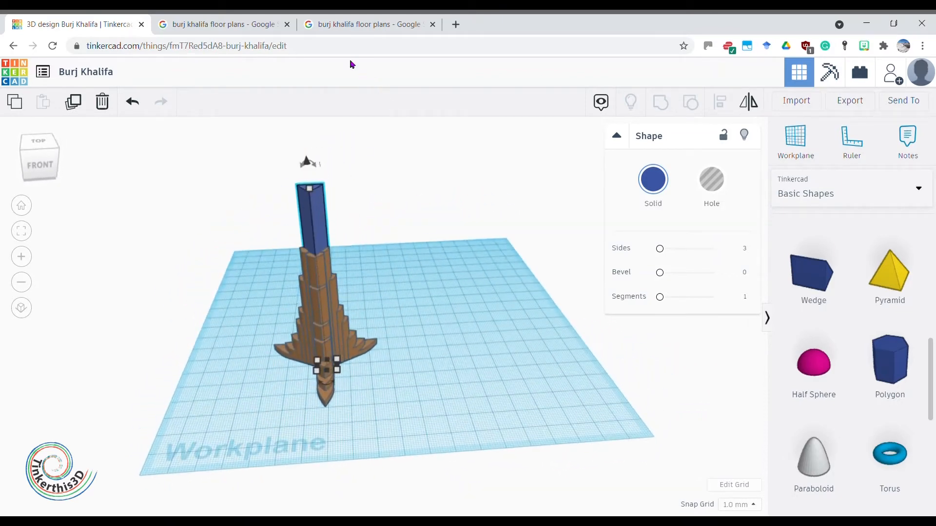
- After rechecking the reference diagram, set the core prism height to 100 and colour it red
{"action": "left_click", "coordinate": [369, 24]}
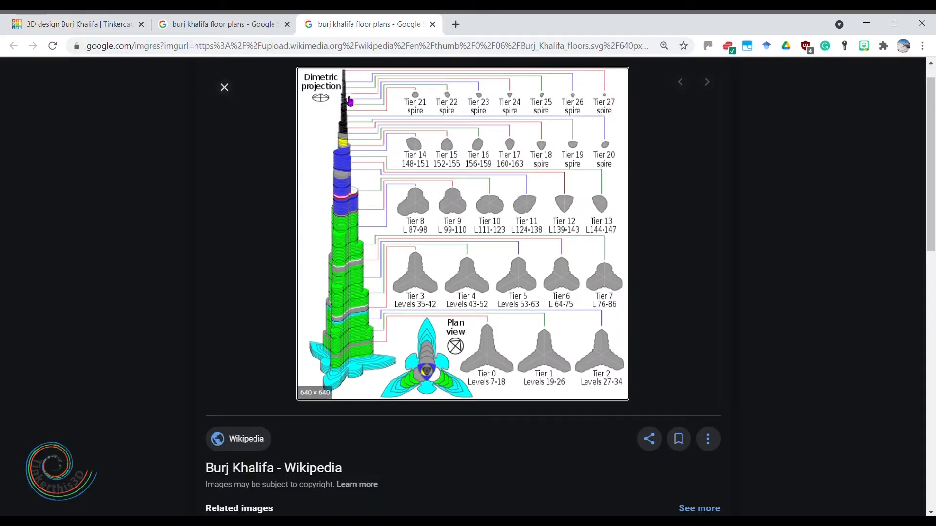
{"action": "left_click", "coordinate": [77, 24]}
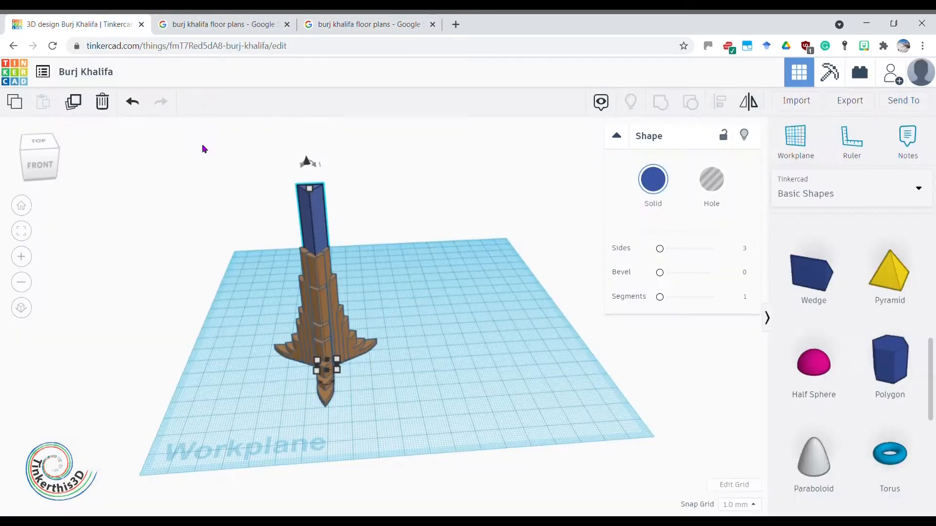
{"action": "mouse_move", "coordinate": [414, 292]}
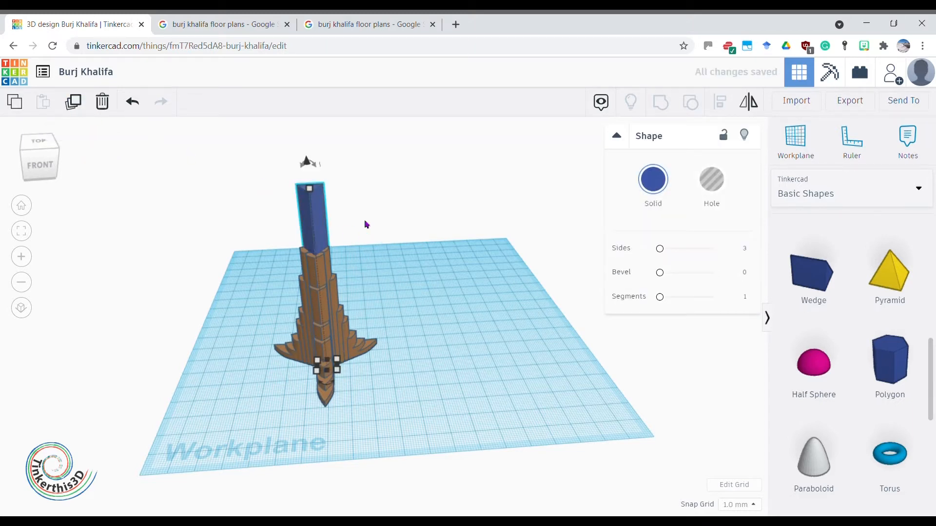
{"action": "left_click", "coordinate": [309, 167]}
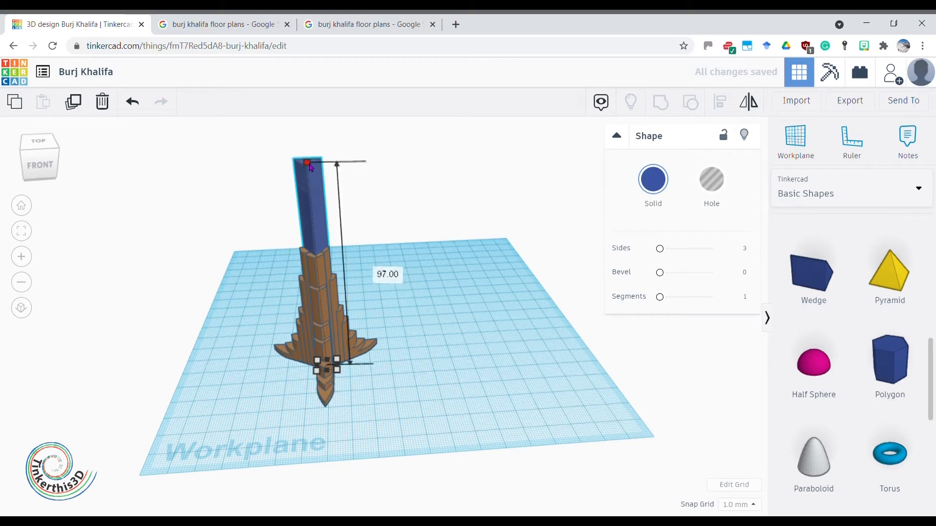
{"action": "left_click", "coordinate": [652, 179]}
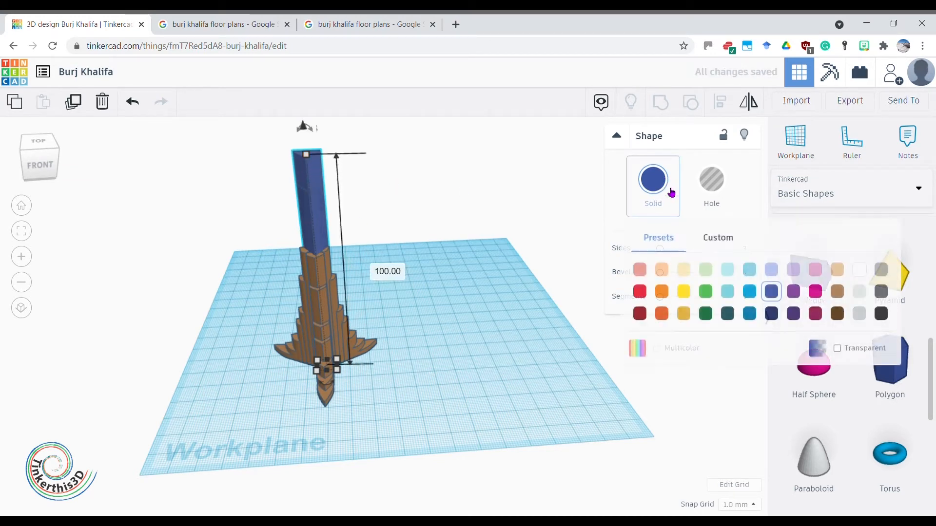
{"action": "left_click", "coordinate": [639, 292]}
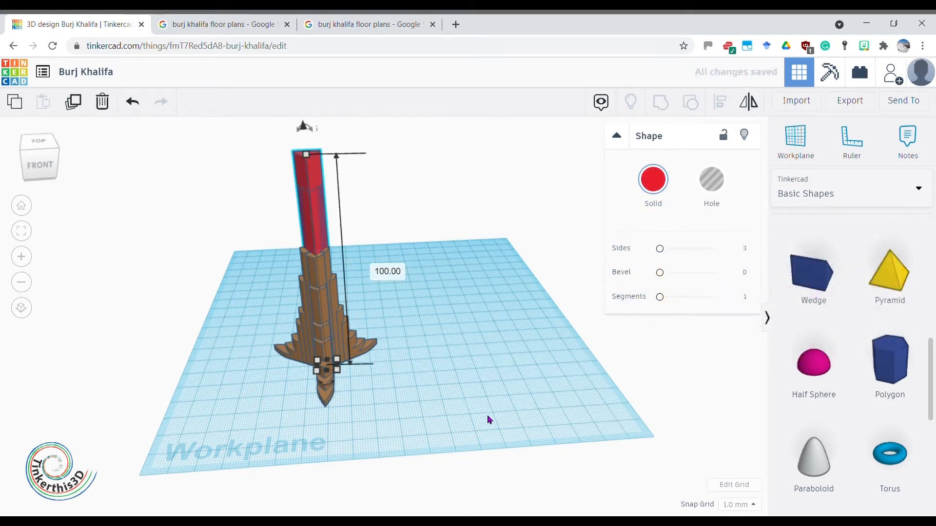
{"action": "left_click", "coordinate": [487, 419]}
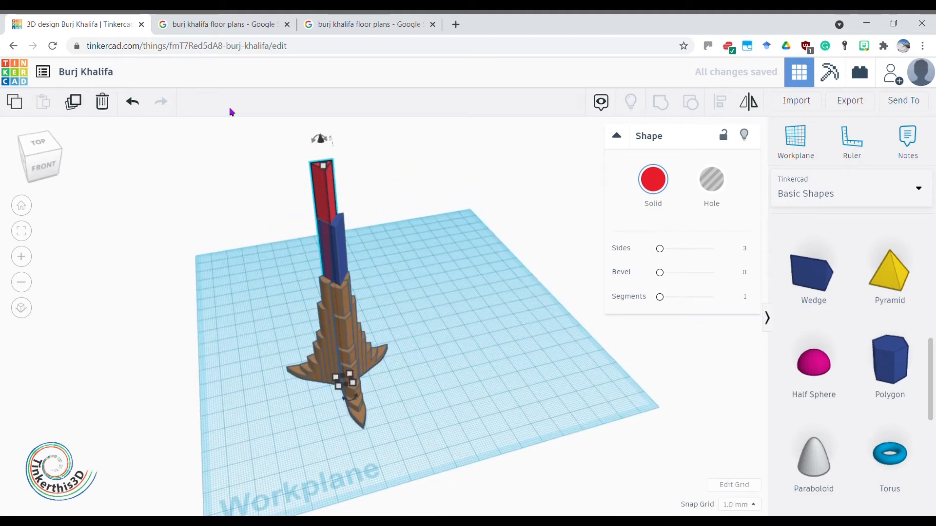
{"action": "mouse_move", "coordinate": [328, 190]}
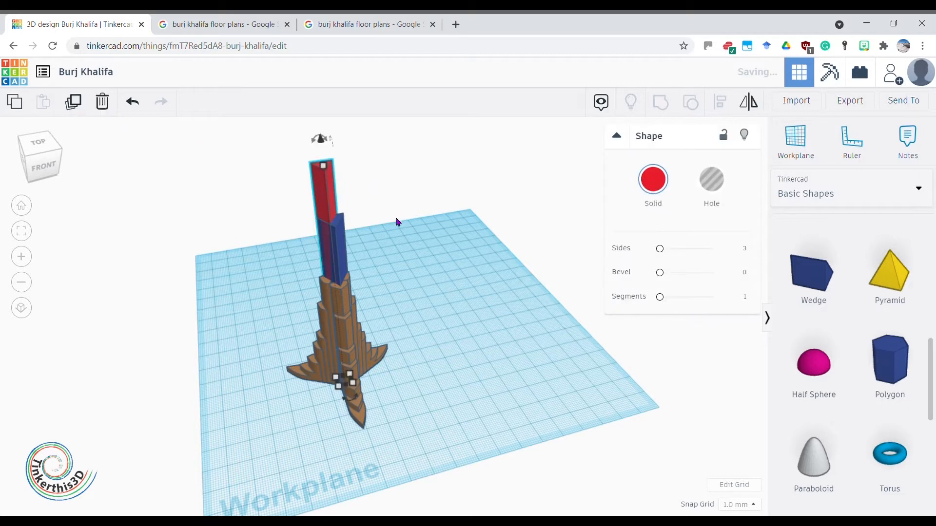
- Colour the top prism yellow, resize it to 109 tall, and adjust the red prism's height
{"action": "left_click", "coordinate": [652, 179]}
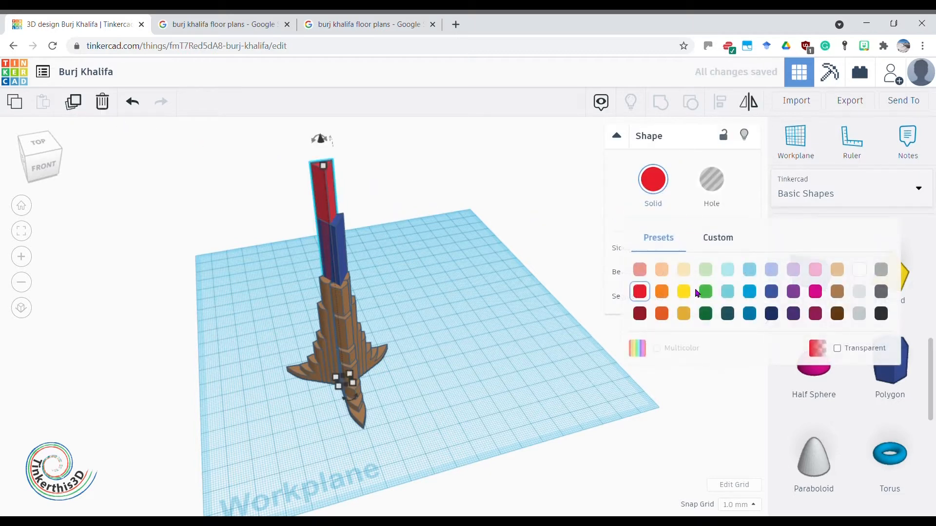
{"action": "left_click", "coordinate": [683, 291]}
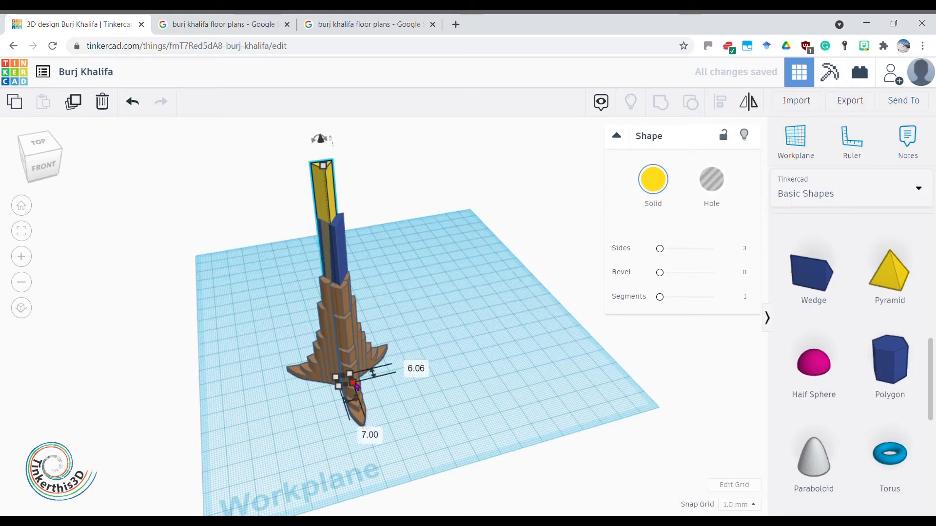
{"action": "left_click", "coordinate": [361, 431]}
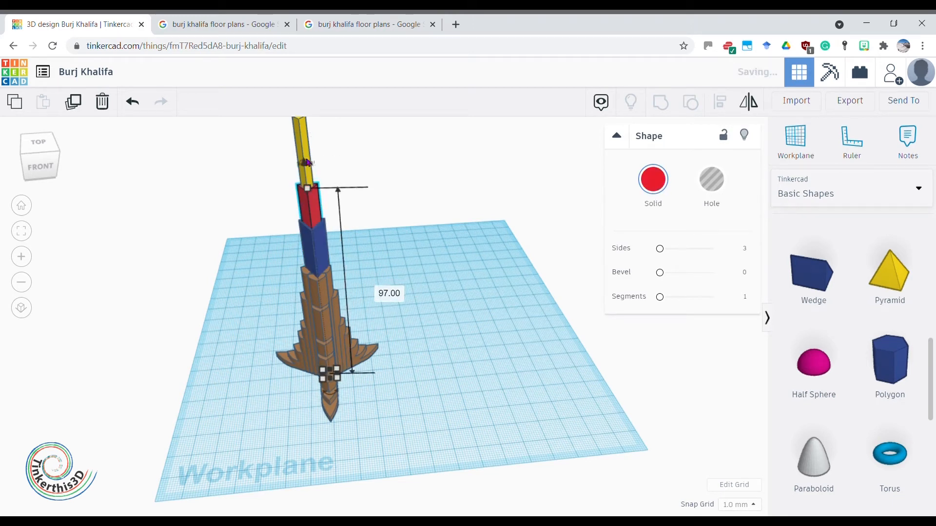
{"action": "left_click", "coordinate": [353, 159]}
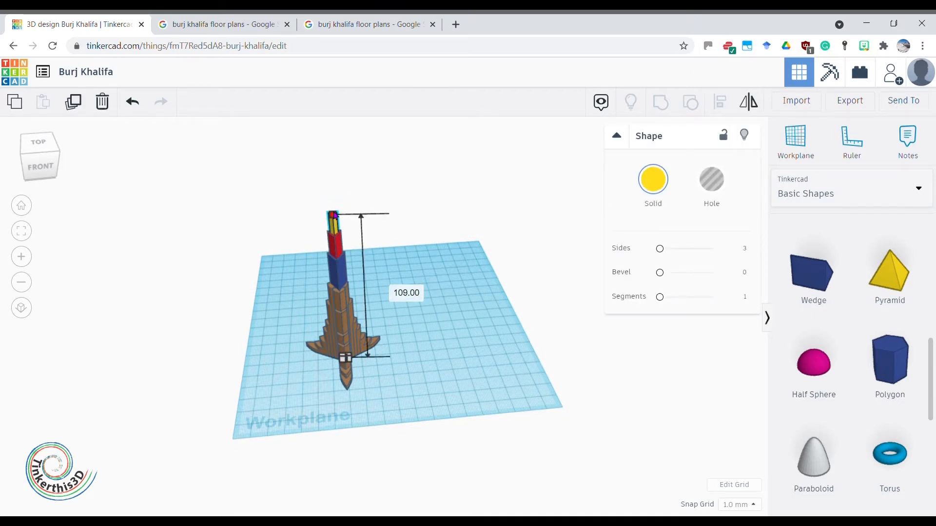
- Select the small purple spire piece, 3 mm across, at the tower base and position it
{"action": "left_click", "coordinate": [225, 201]}
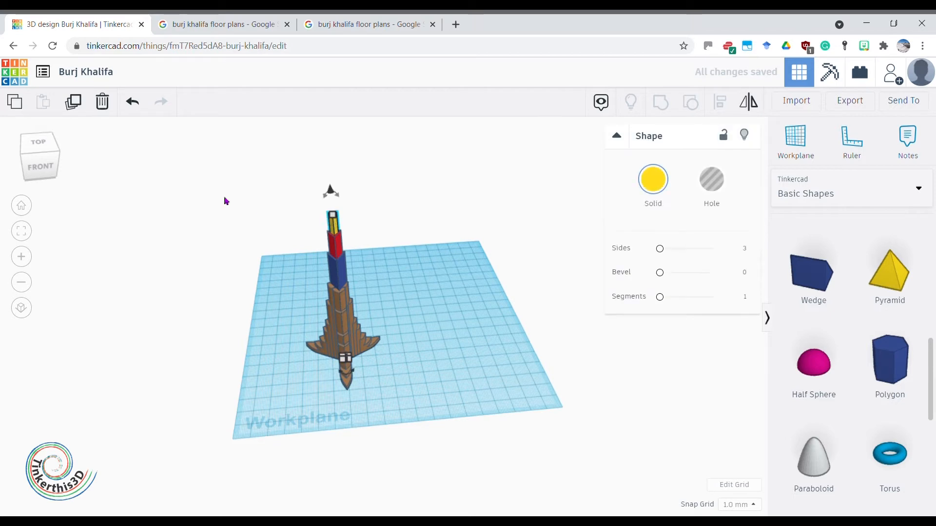
{"action": "mouse_move", "coordinate": [358, 361]}
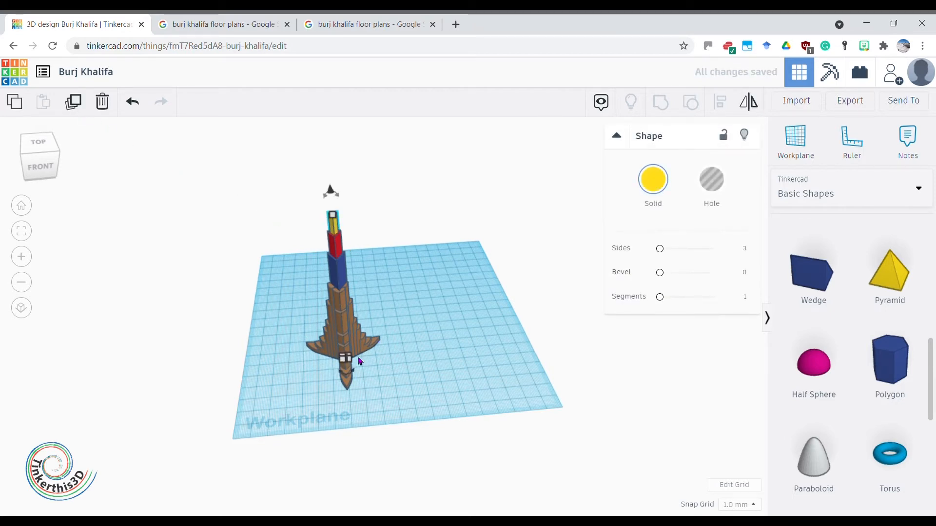
{"action": "left_click", "coordinate": [652, 179]}
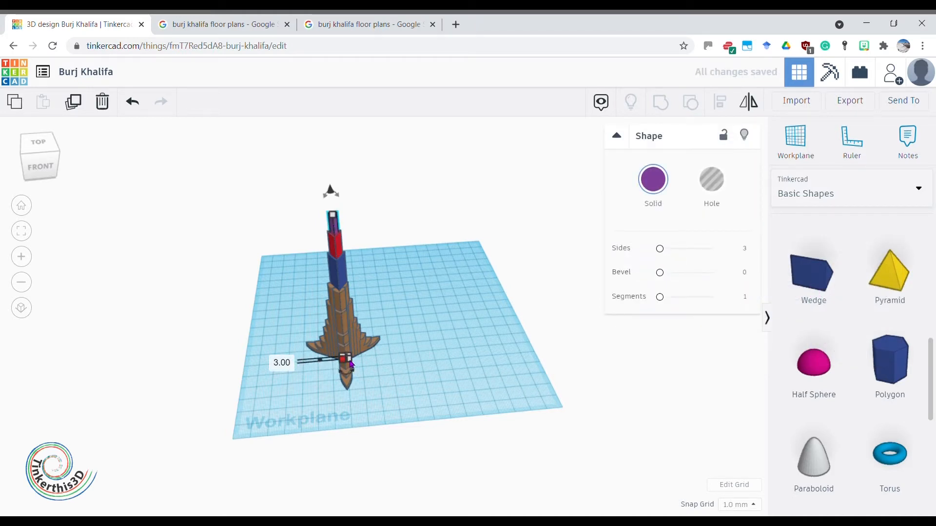
{"action": "scroll", "scroll_direction": "up", "scroll_amount": 3}
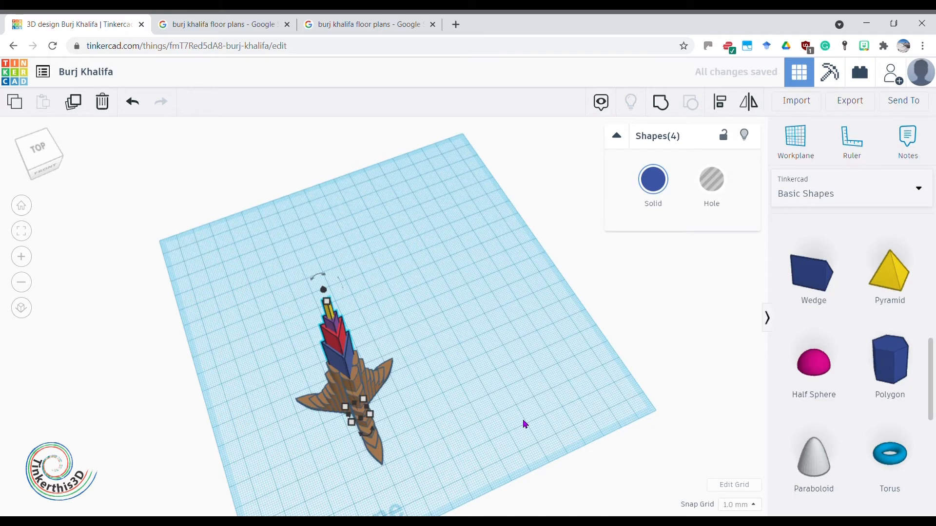
{"action": "mouse_move", "coordinate": [479, 407]}
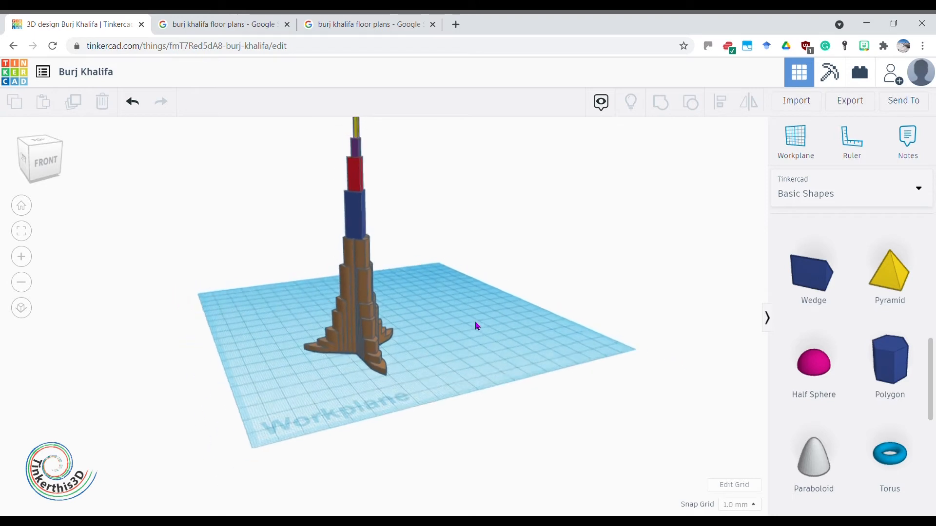
{"action": "left_click", "coordinate": [364, 25]}
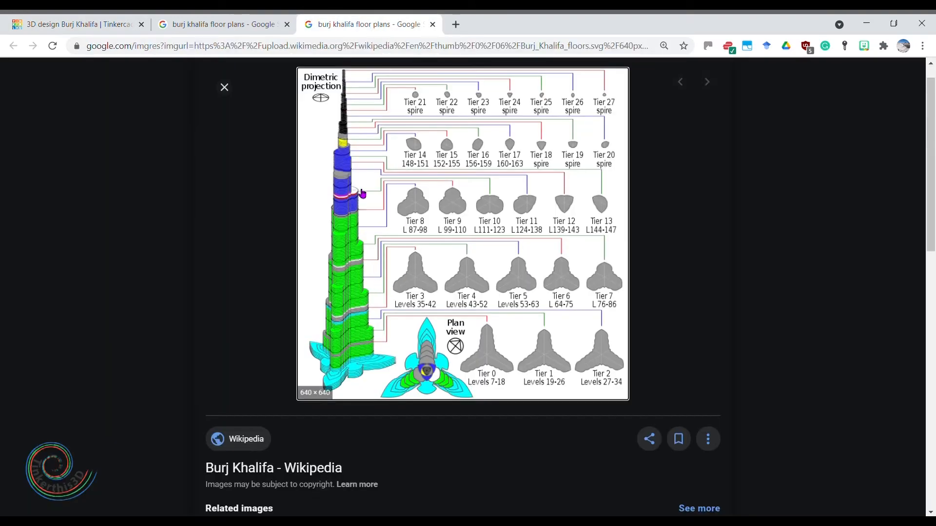
{"action": "mouse_move", "coordinate": [355, 181]}
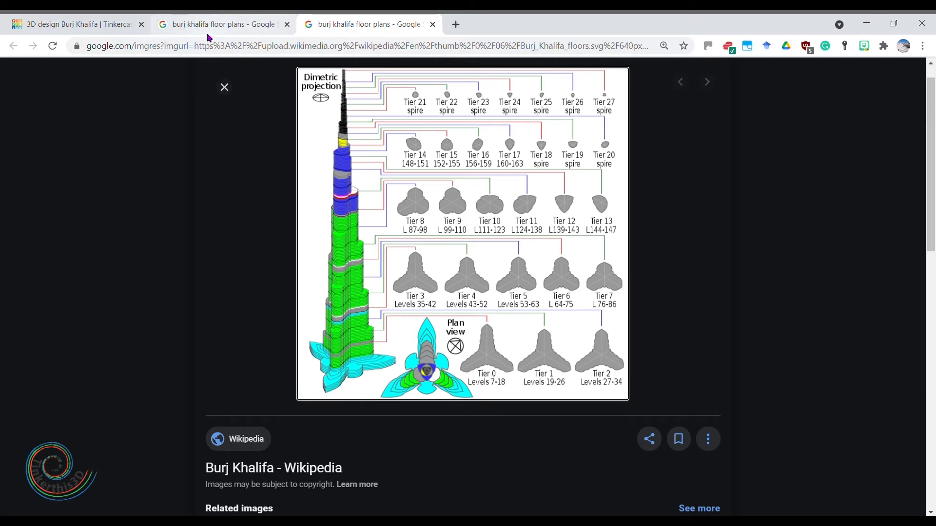
{"action": "left_click", "coordinate": [77, 25]}
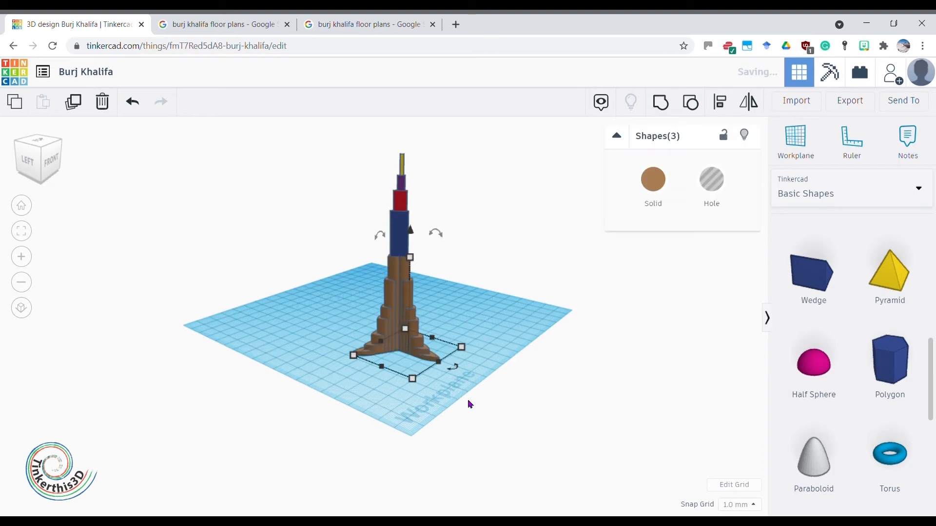
- Select a brown tier piece and stretch it upward to 67 tall
{"action": "left_click", "coordinate": [396, 275]}
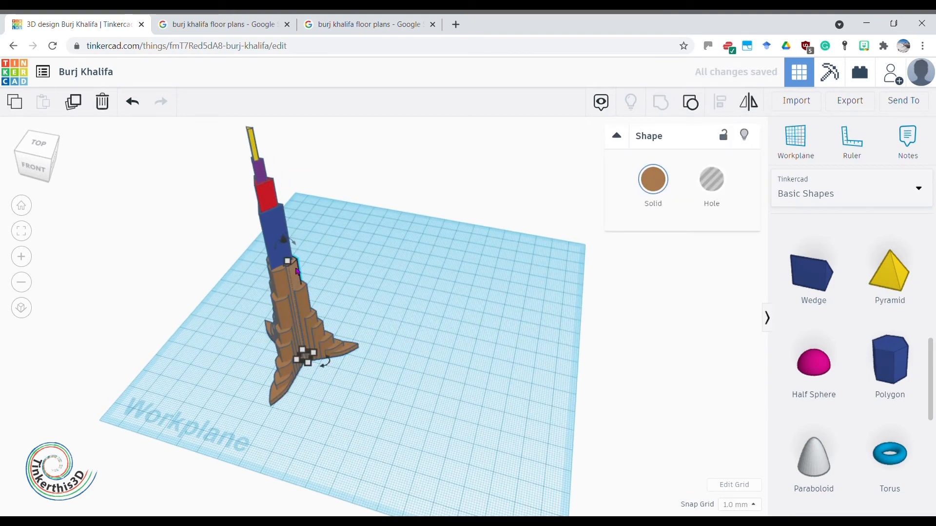
{"action": "left_click", "coordinate": [284, 215]}
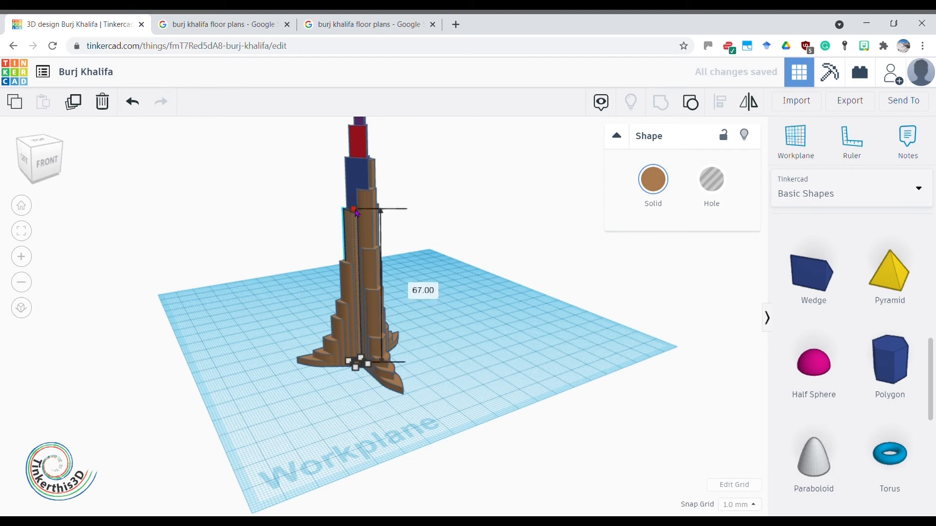
{"action": "left_click_drag", "start_coordinate": [356, 212], "coordinate": [352, 186]}
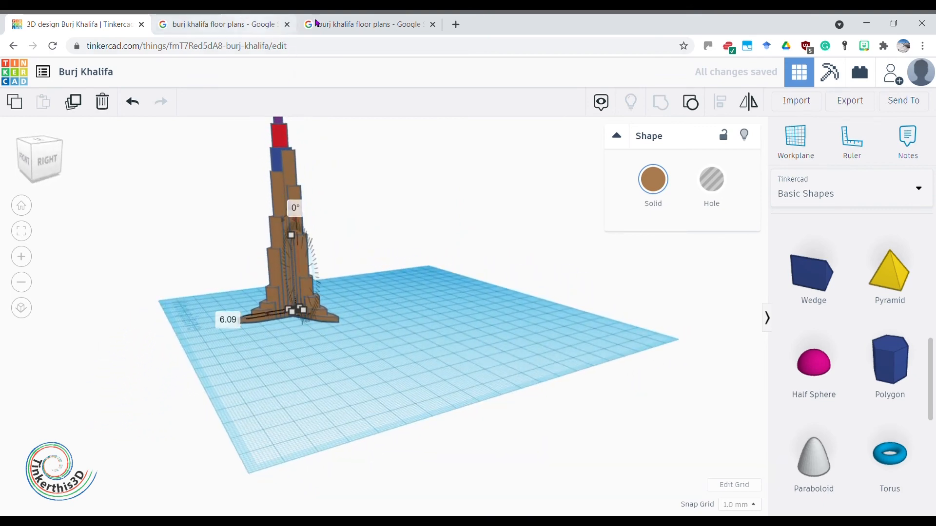
{"action": "left_click", "coordinate": [368, 24]}
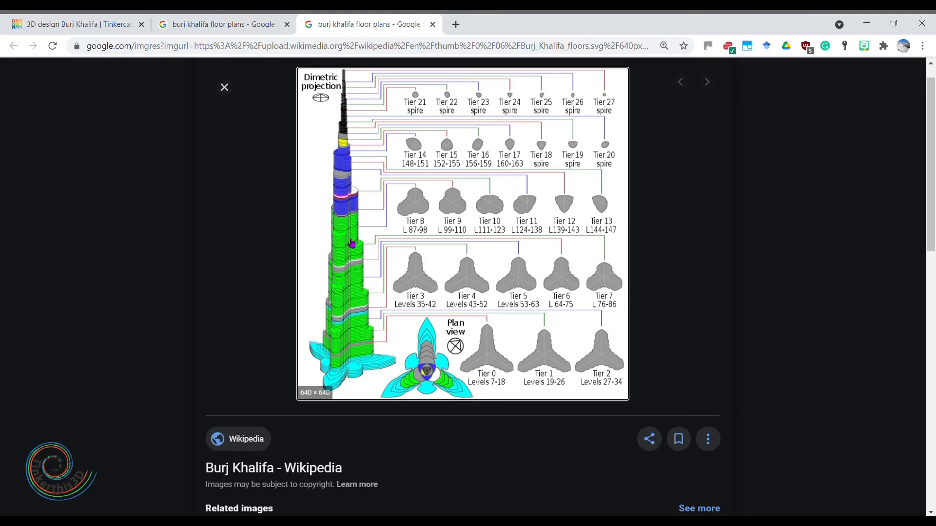
{"action": "left_click", "coordinate": [78, 24]}
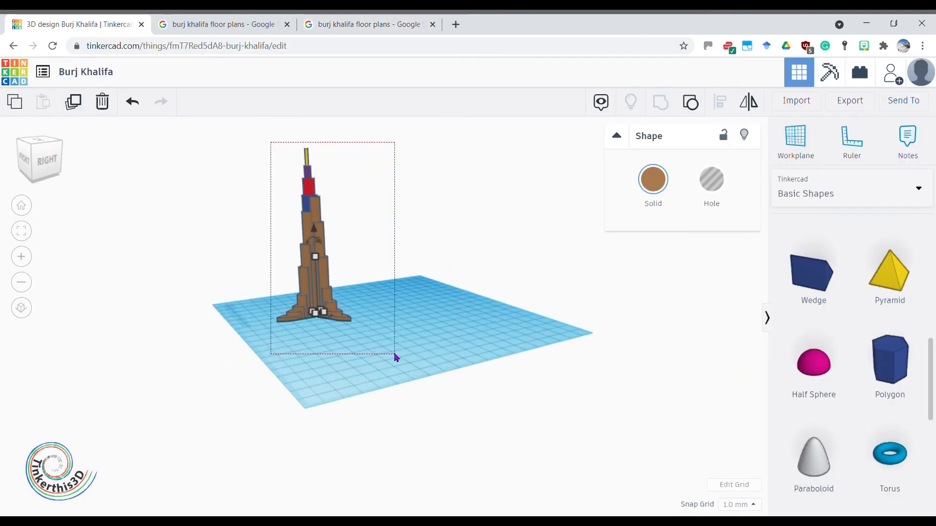
- Select and group all tower pieces, then colour the group sky blue
{"action": "left_click", "coordinate": [311, 239]}
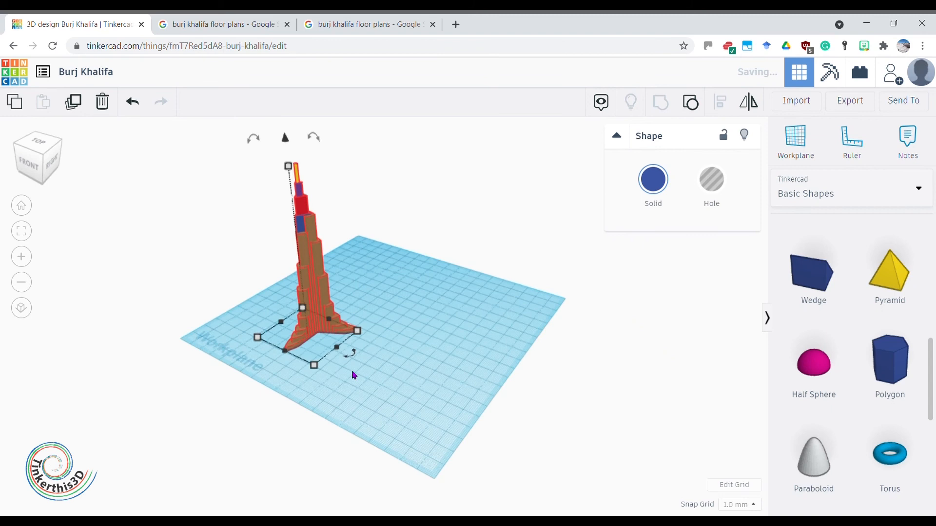
{"action": "left_click", "coordinate": [652, 179]}
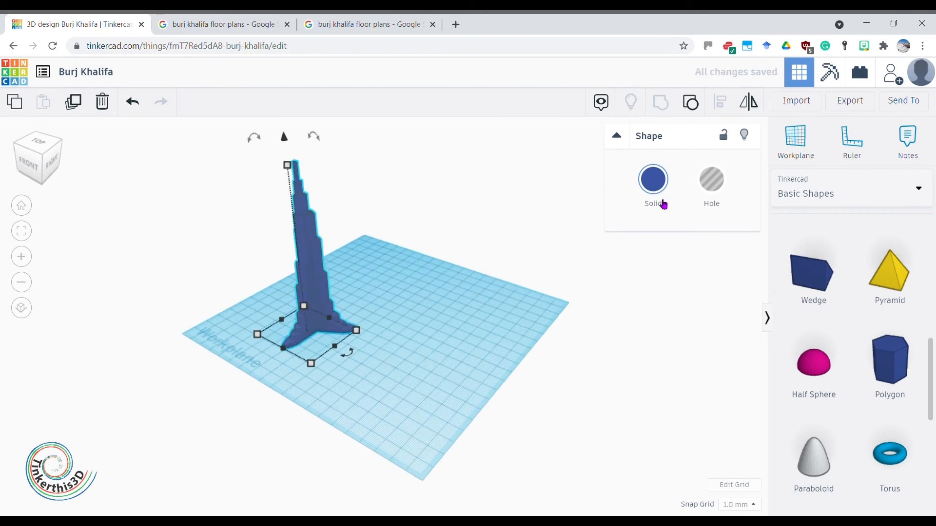
{"action": "left_click", "coordinate": [652, 179]}
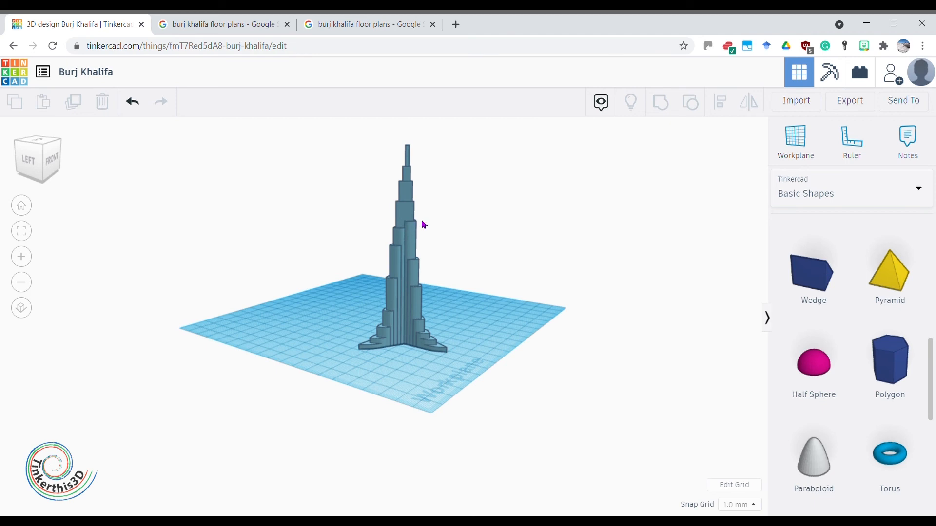
{"action": "mouse_move", "coordinate": [405, 217]}
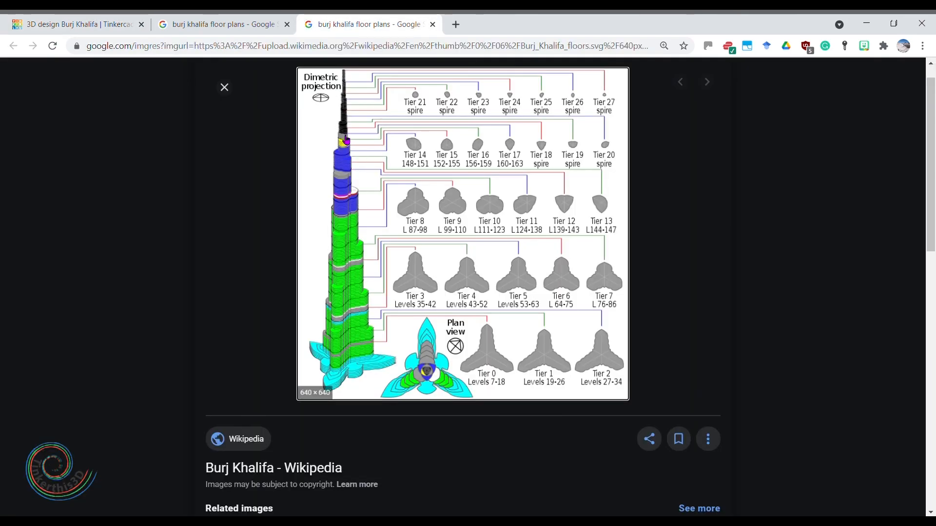
{"action": "mouse_move", "coordinate": [222, 37]}
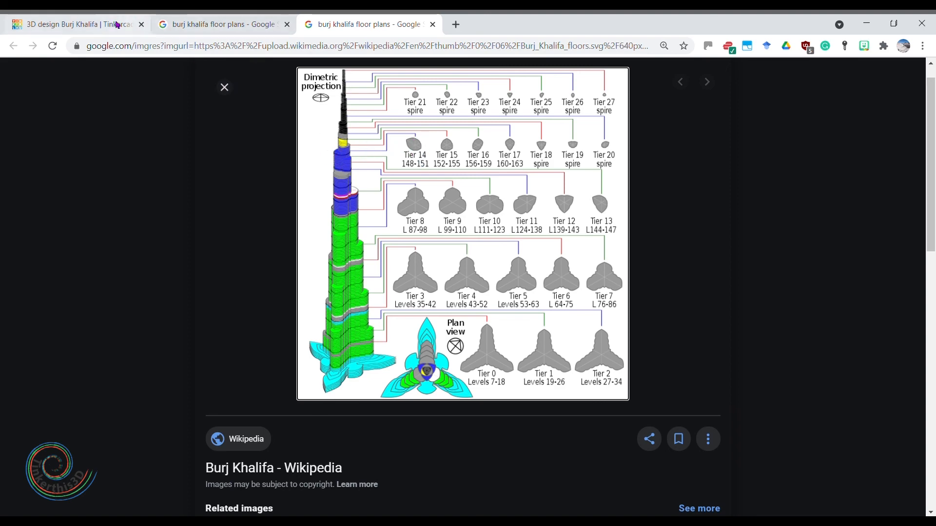
{"action": "left_click", "coordinate": [71, 24]}
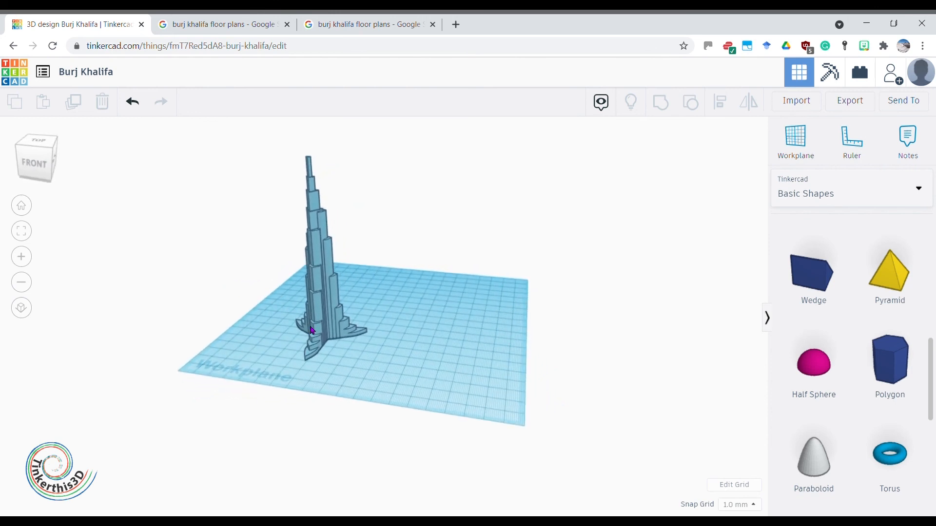
{"action": "mouse_move", "coordinate": [330, 342]}
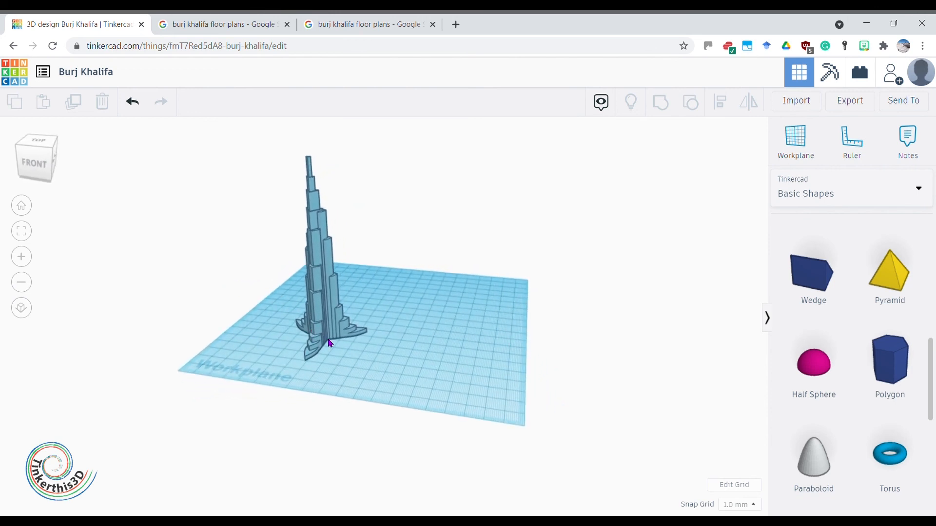